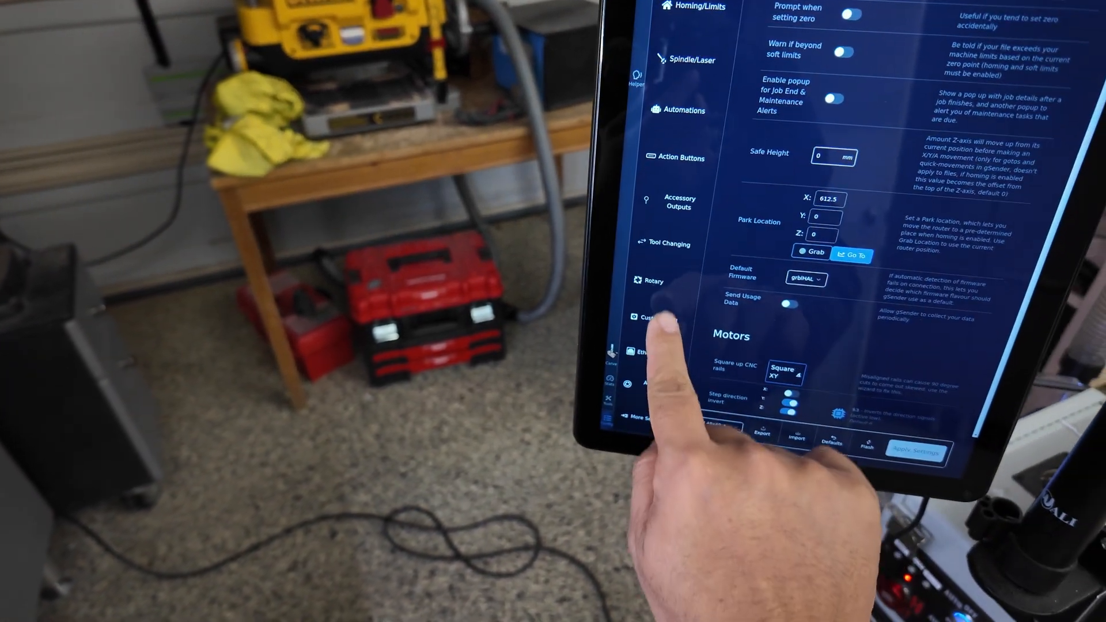
Review the General settings: Safe Height, Park Location and grblHAL default firmware.
left_click(649, 281)
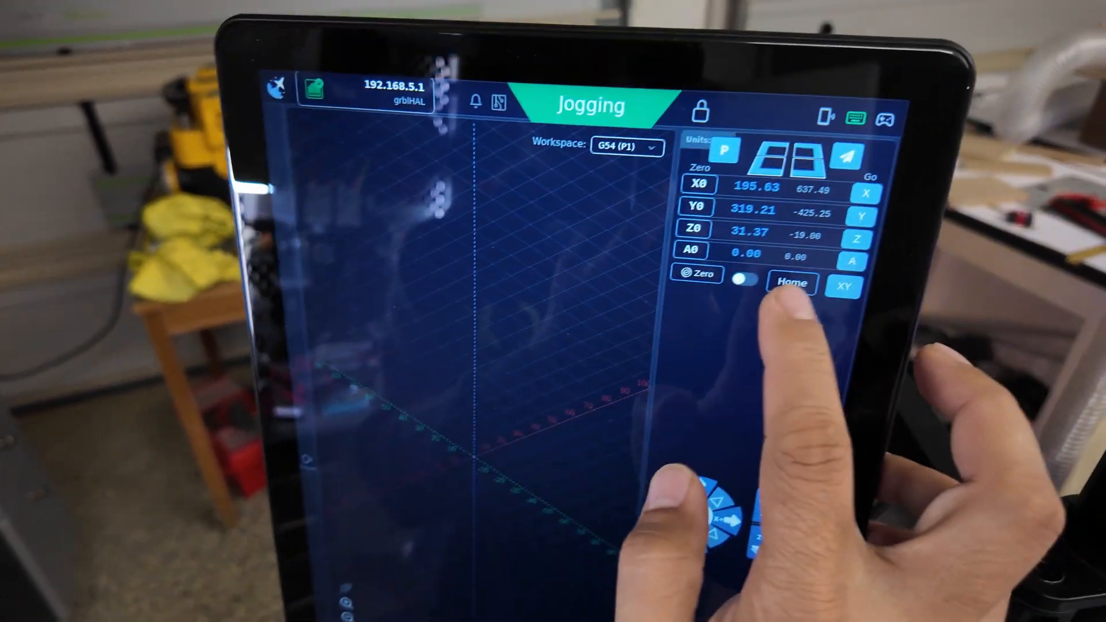
Send the machine to its home position from the Jogging screen.
left_click(791, 284)
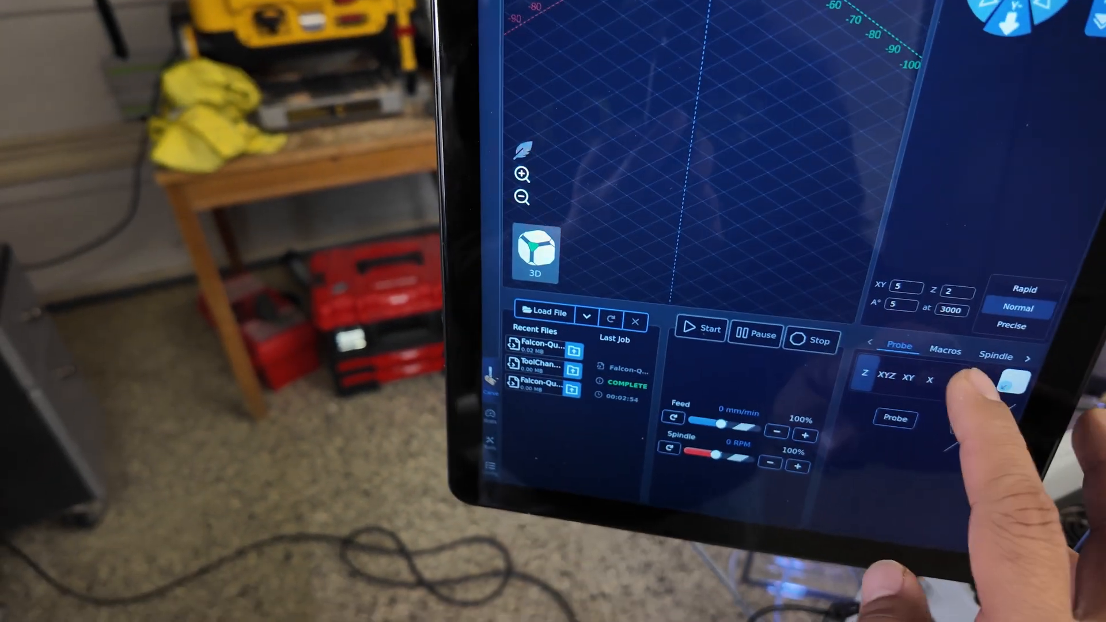
Run the Show current tool macro from the Macros list.
left_click(944, 351)
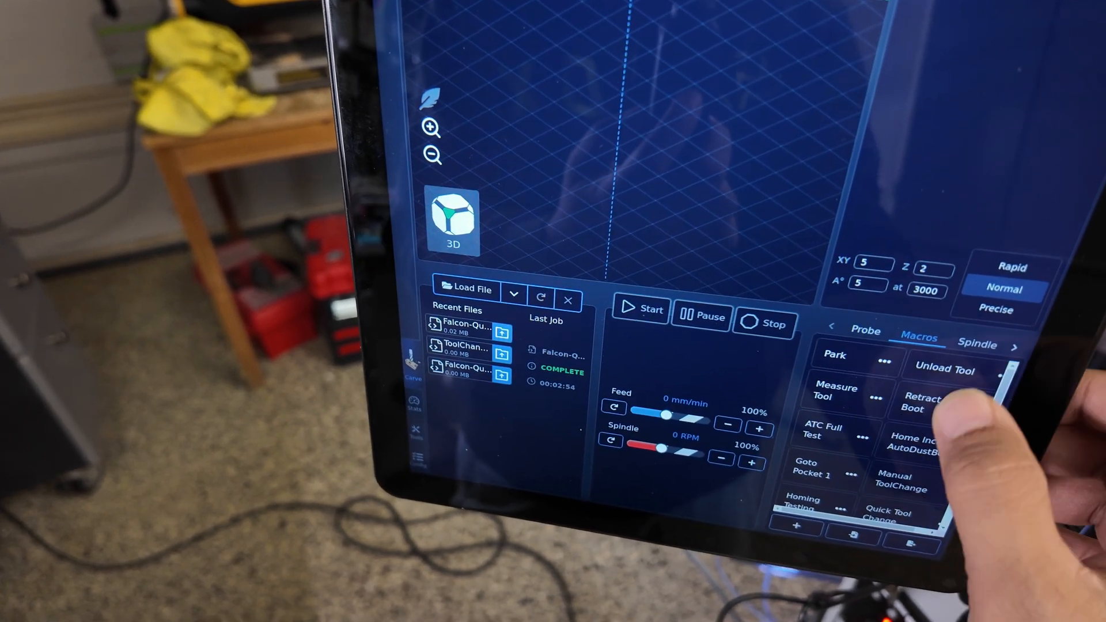
scroll("down", 3)
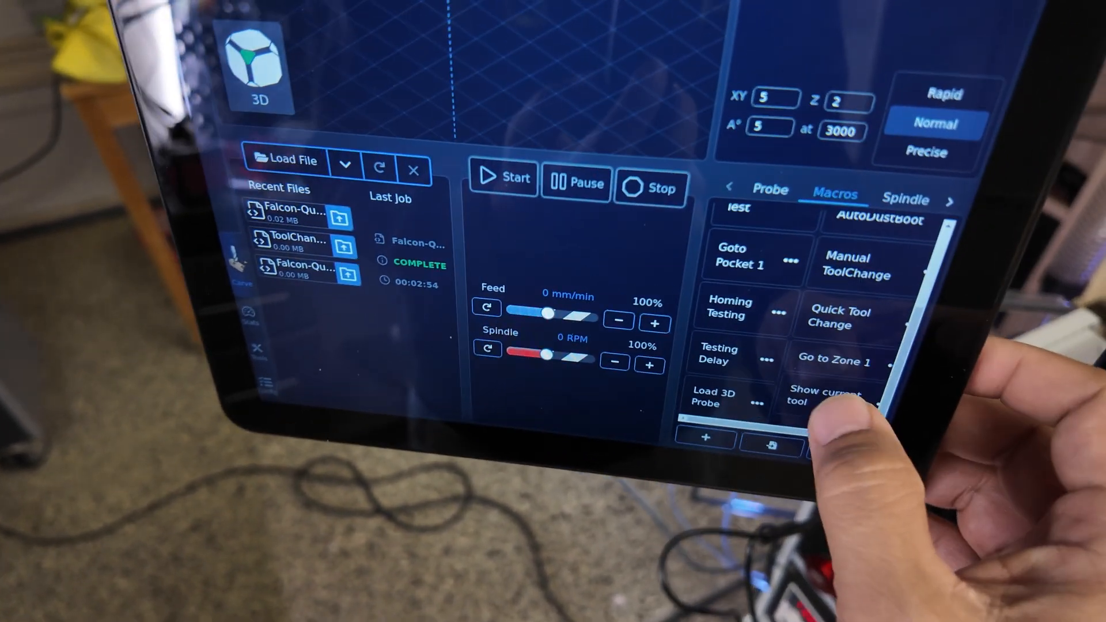
left_click(827, 395)
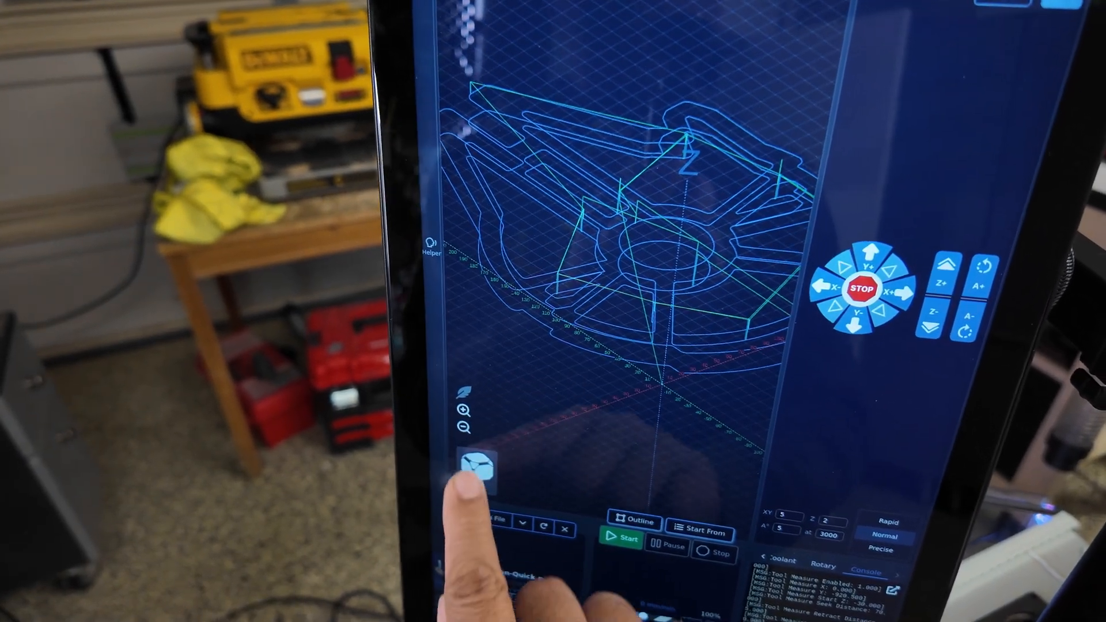
View the Falcon-Quick.nc toolpath from the top and zoom in on it.
left_click(462, 412)
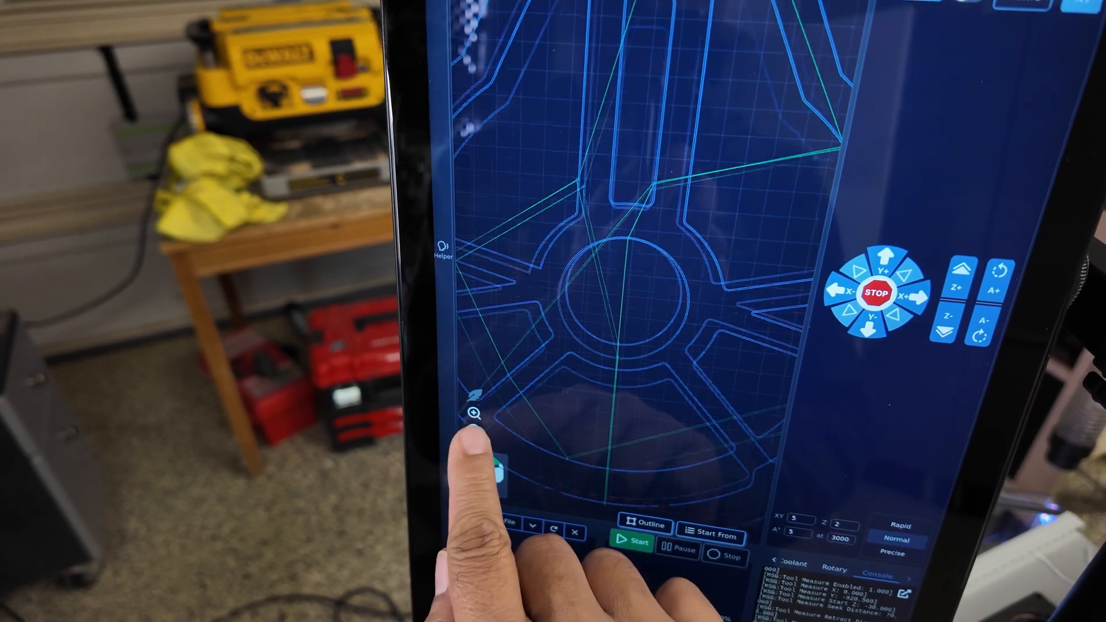
left_click(474, 413)
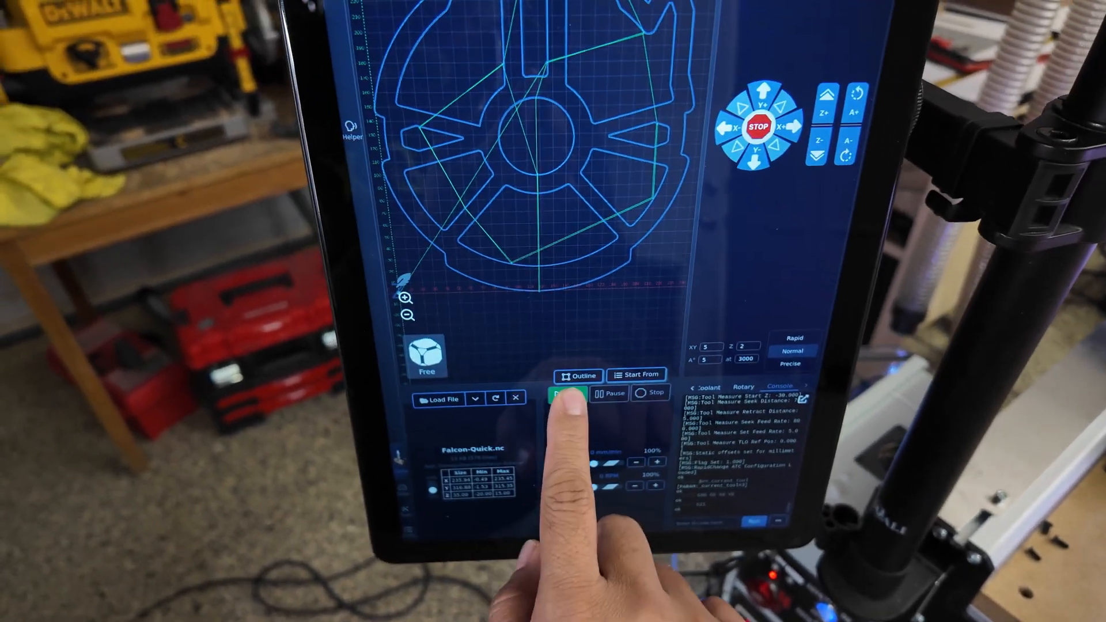
left_click(560, 393)
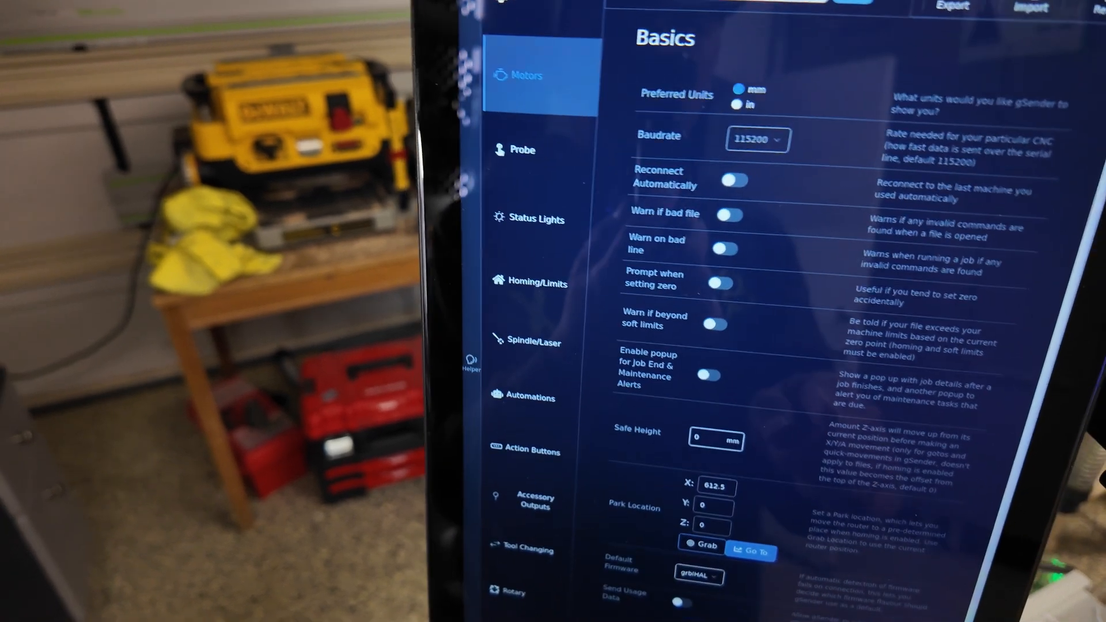
scroll("down", 3)
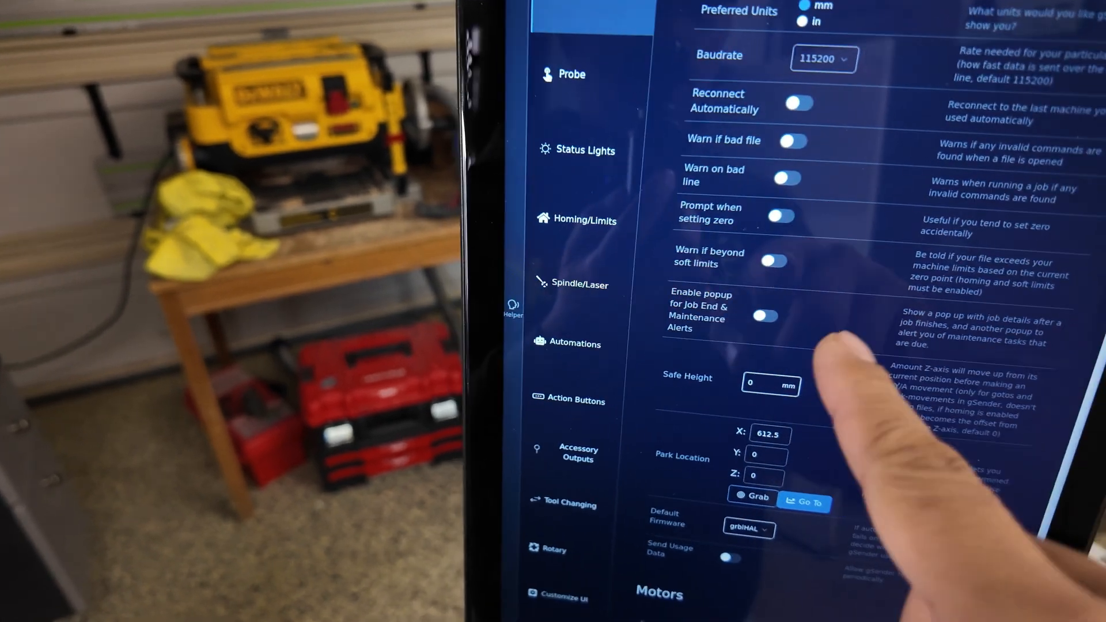
scroll("down", 3)
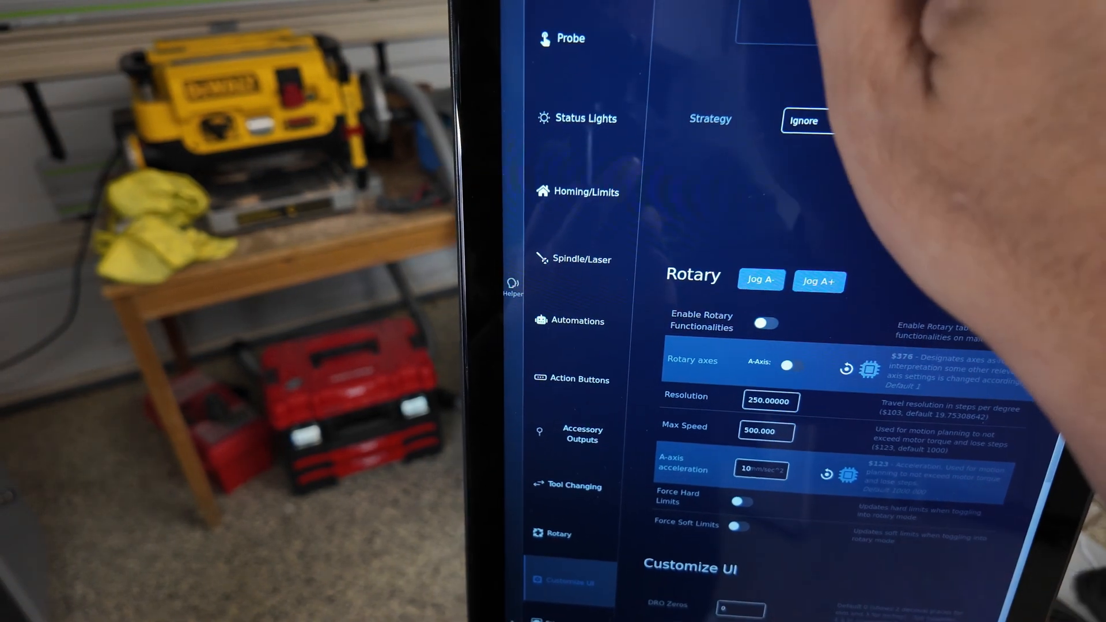
scroll("down", 3)
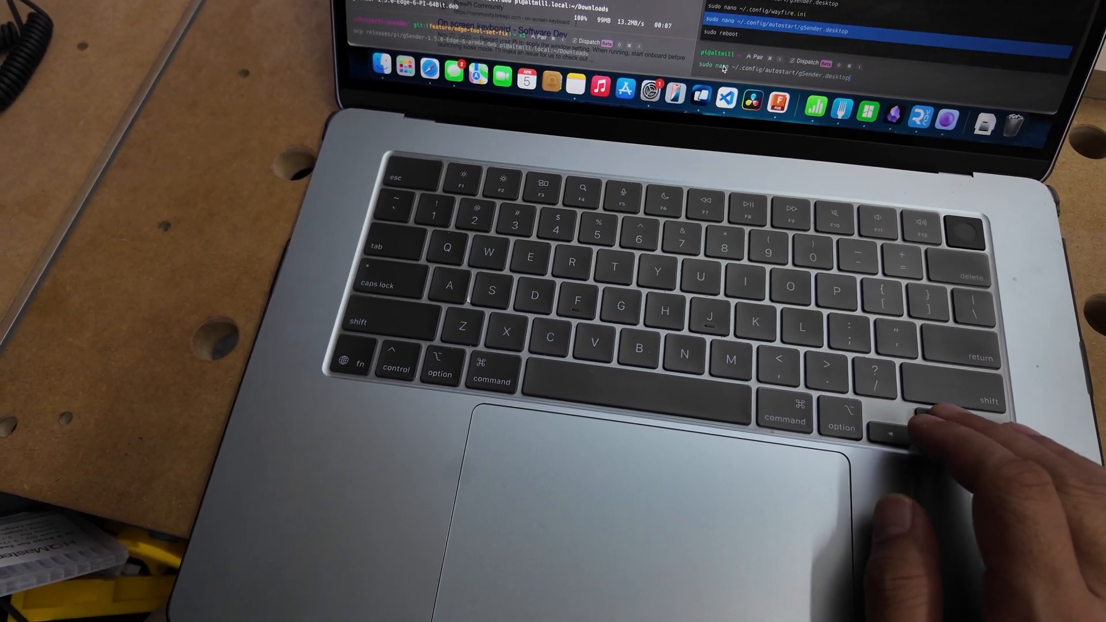
Edit the gSender autostart desktop file with sudo nano over SSH.
key("Return")
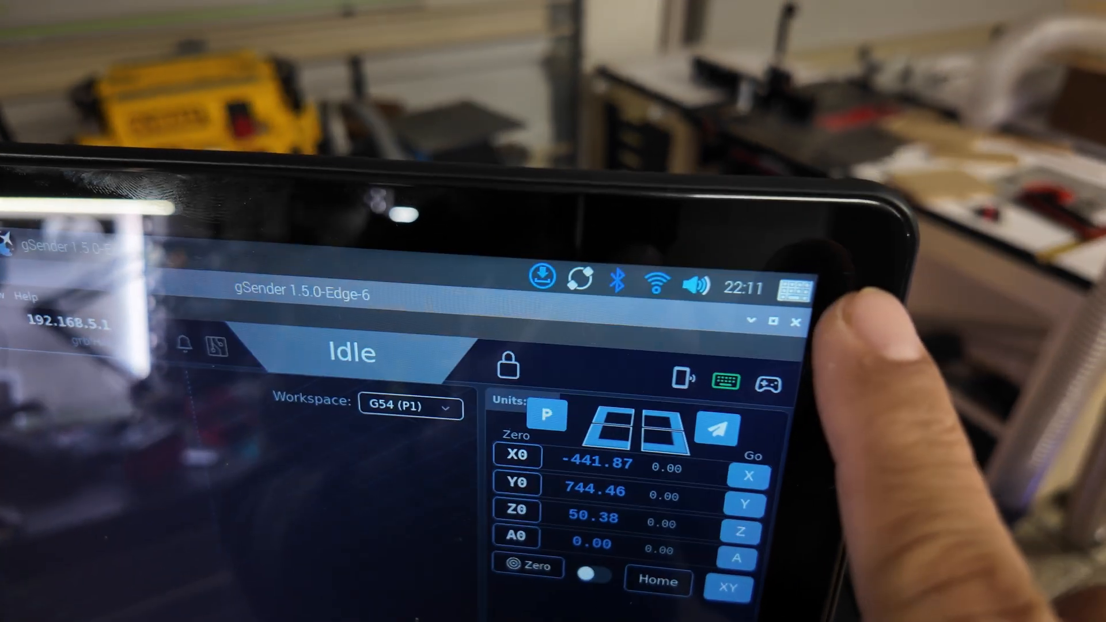
Enter the tool-change command m6t2 in the console using the on-screen keyboard.
left_click(724, 380)
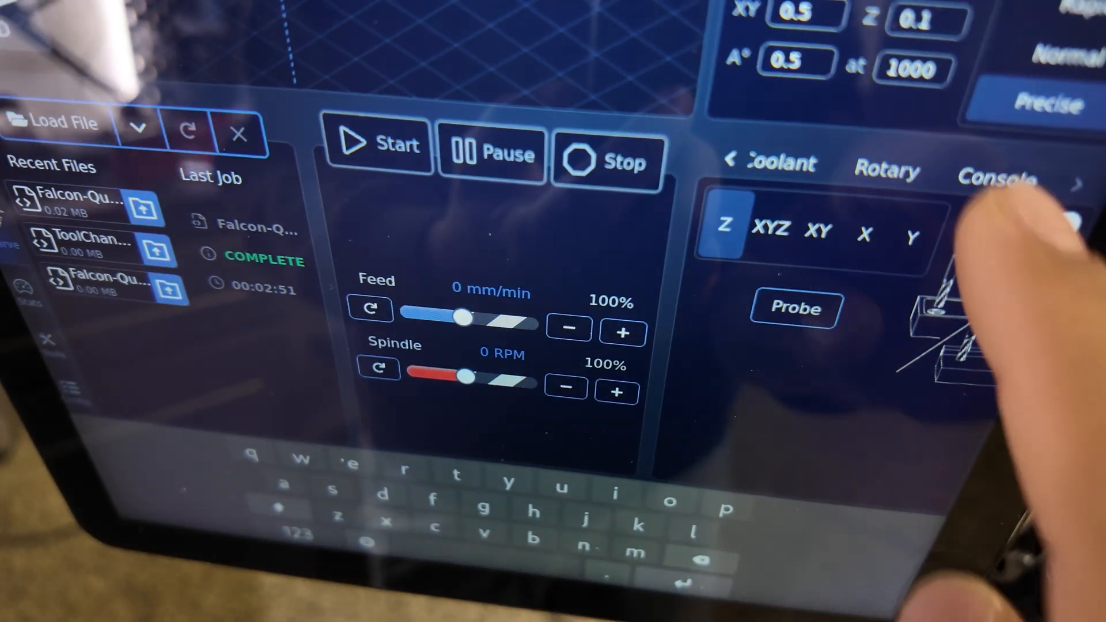
left_click(994, 176)
type("m")
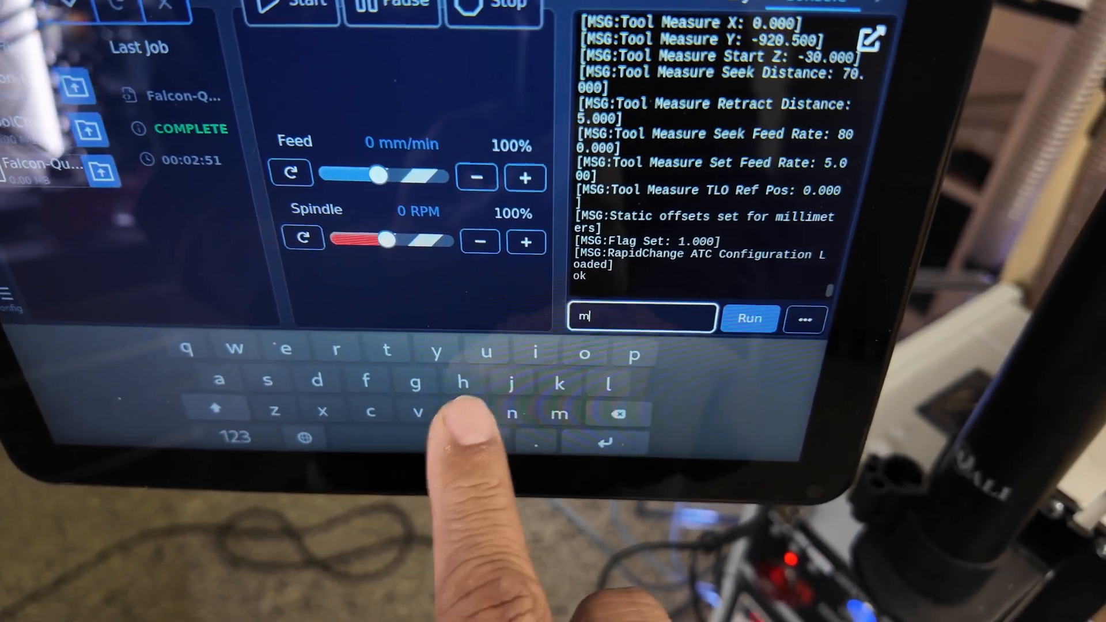
type("6")
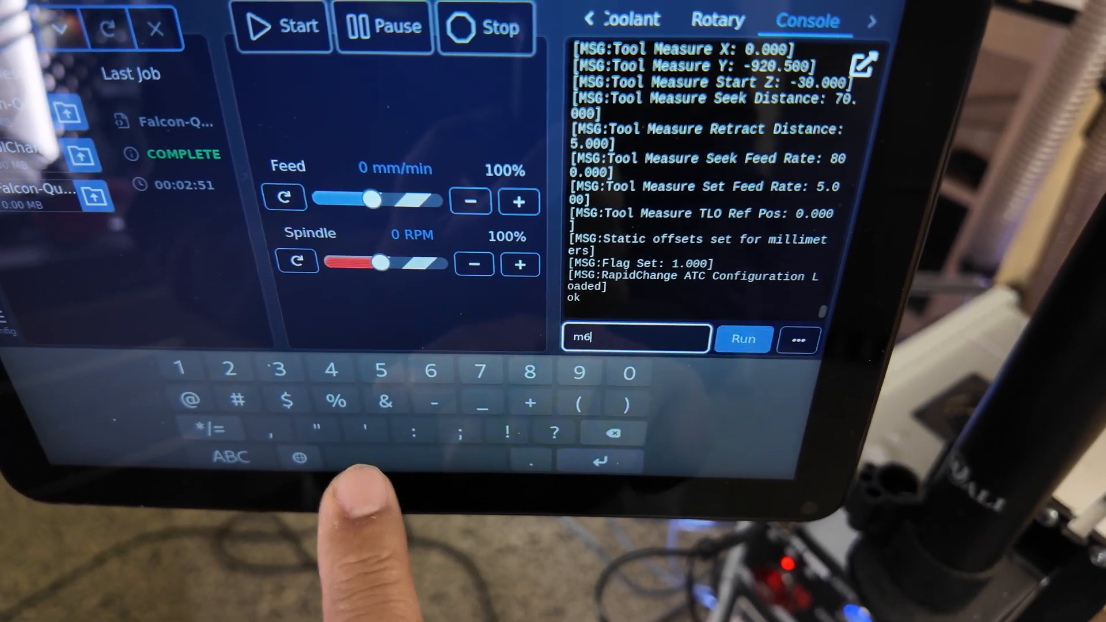
type("t")
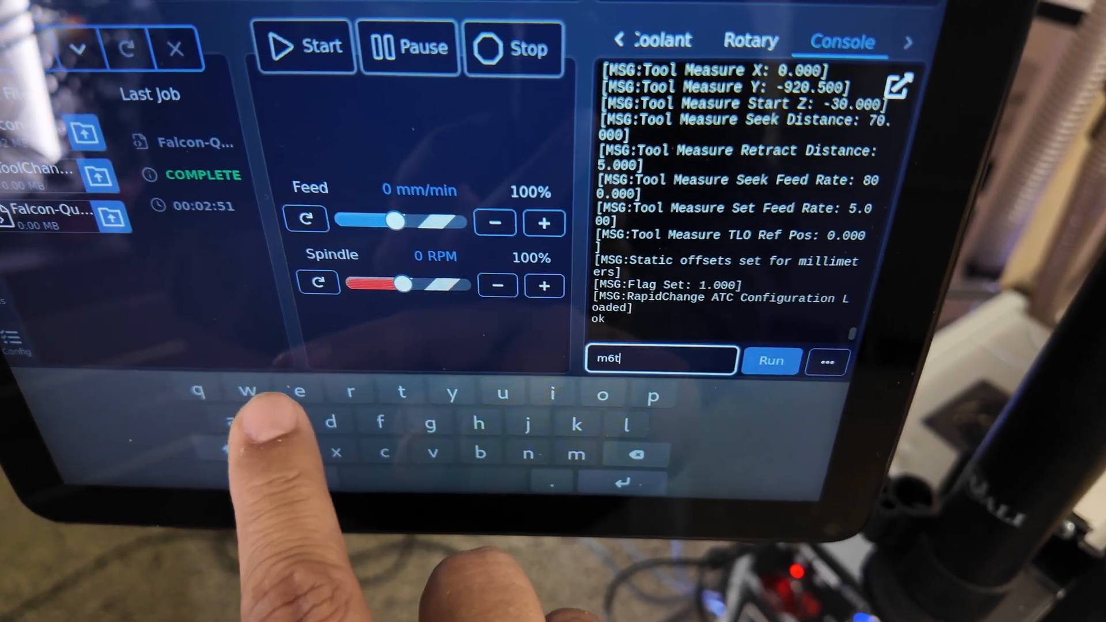
type("2")
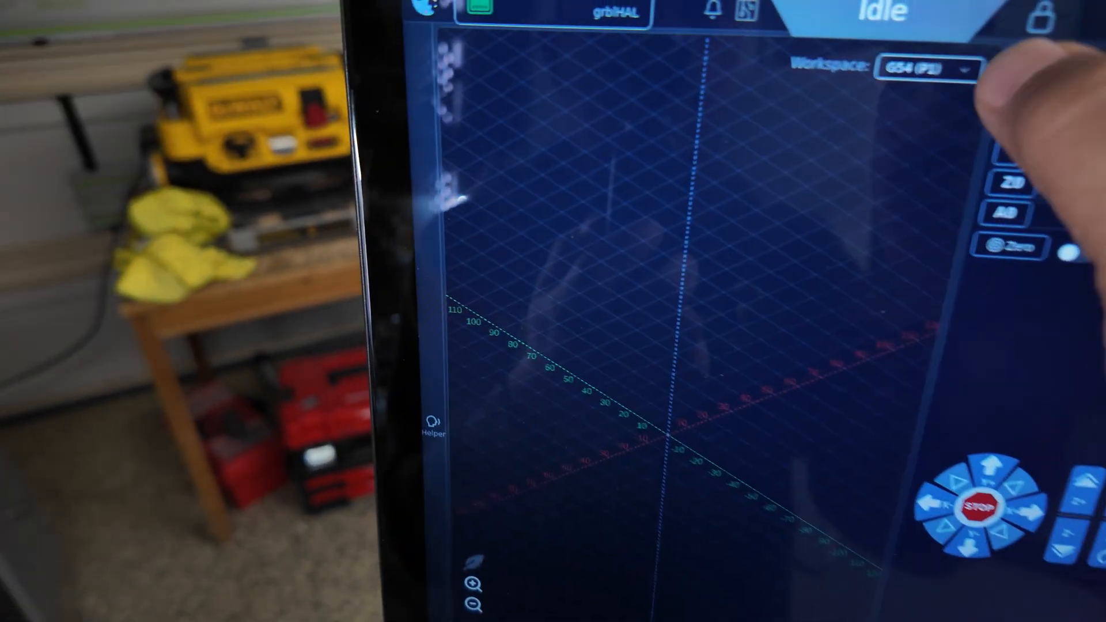
Switch the active workspace to G55 (P2).
left_click(925, 68)
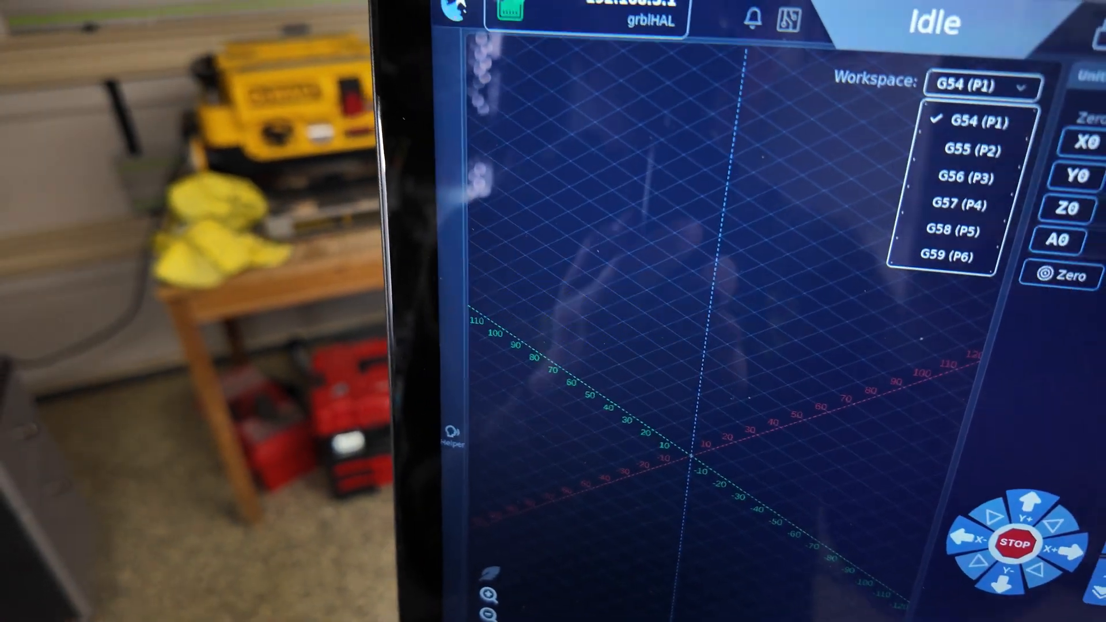
left_click(972, 150)
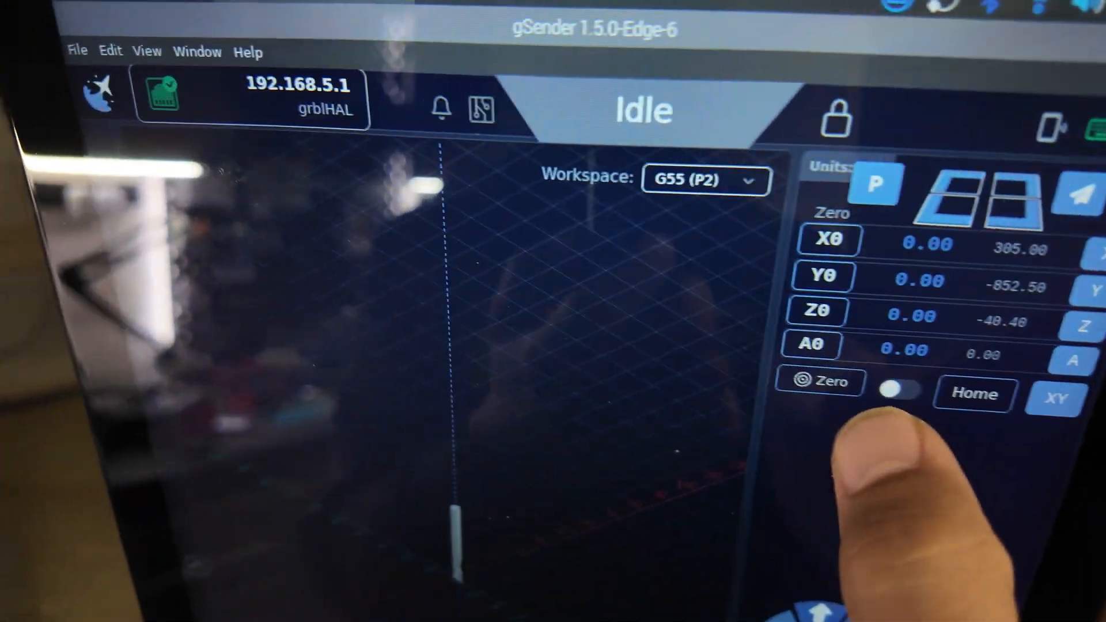
Home the Z axis in Home mode, return to zeroing, and reselect workspace G54 (P1).
left_click(903, 392)
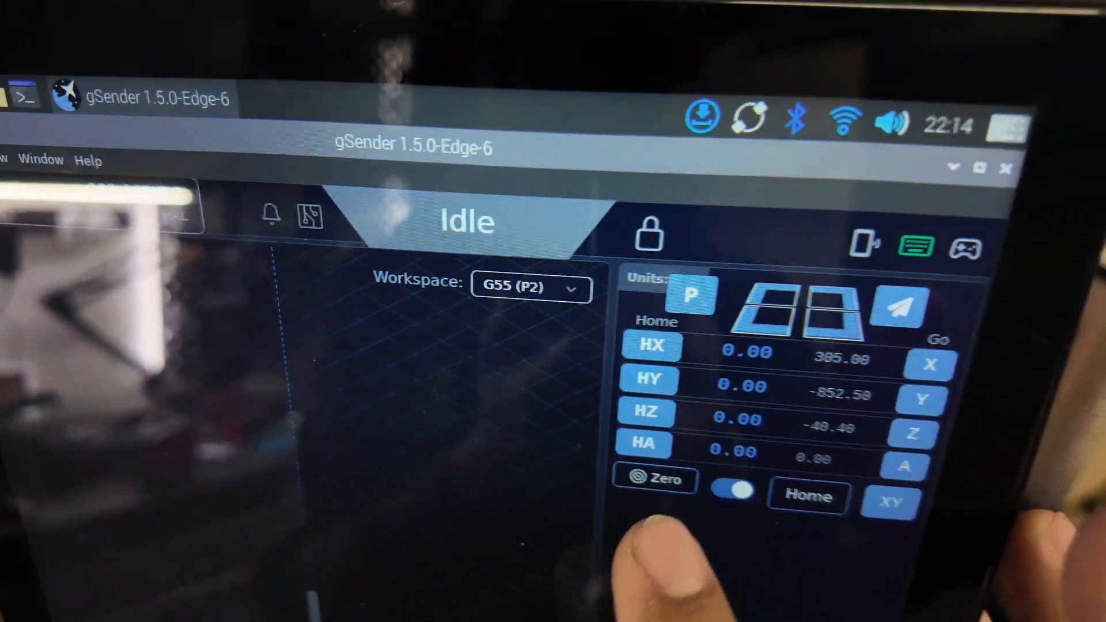
left_click(808, 495)
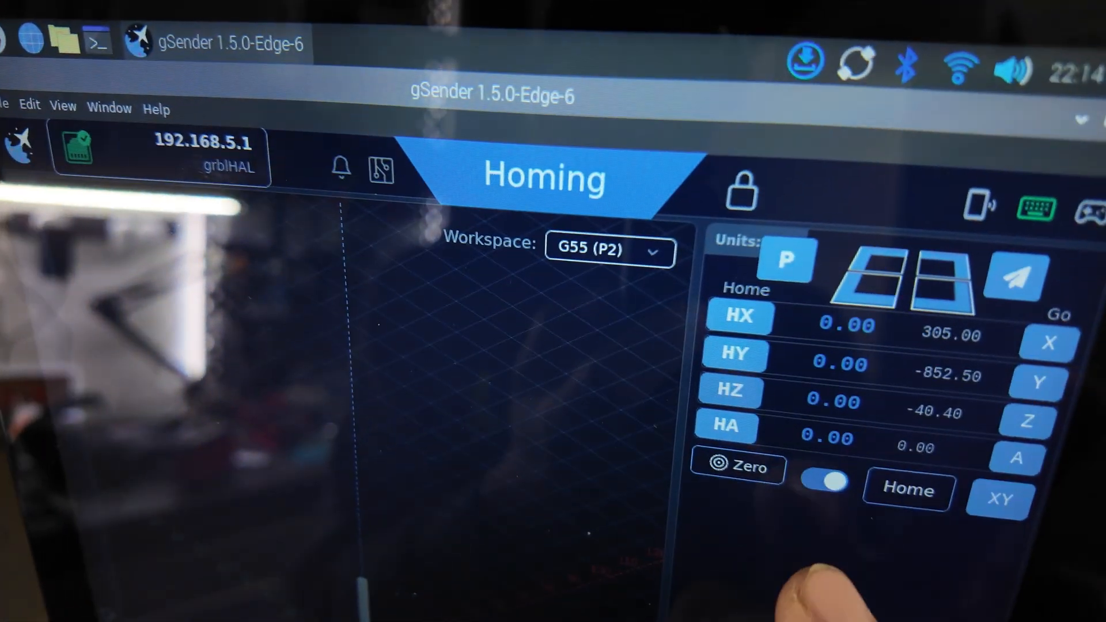
left_click(823, 481)
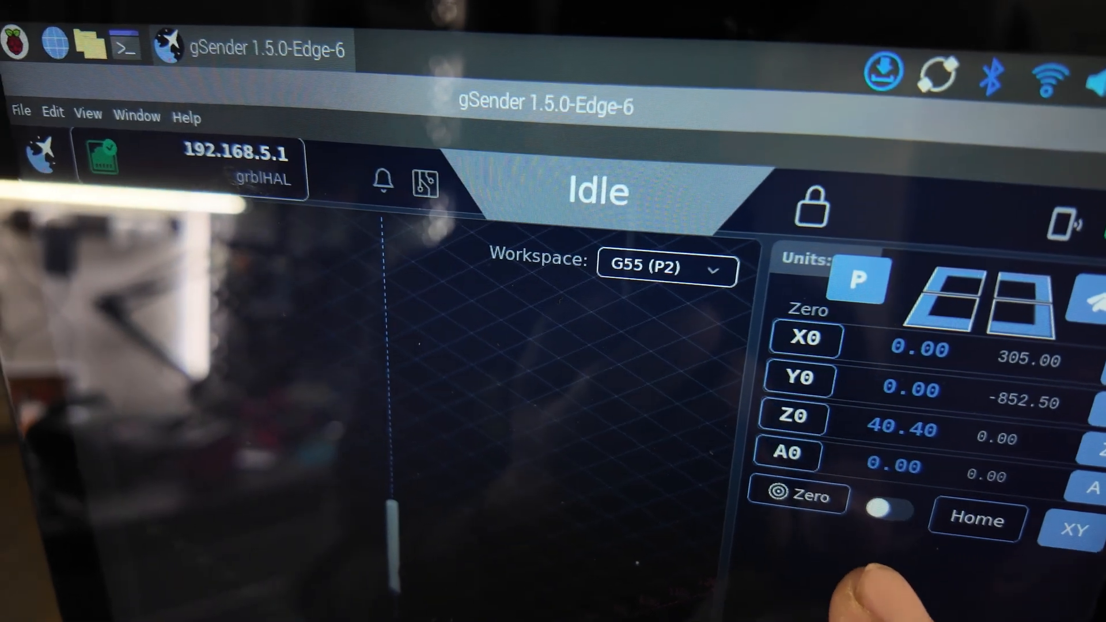
left_click(892, 511)
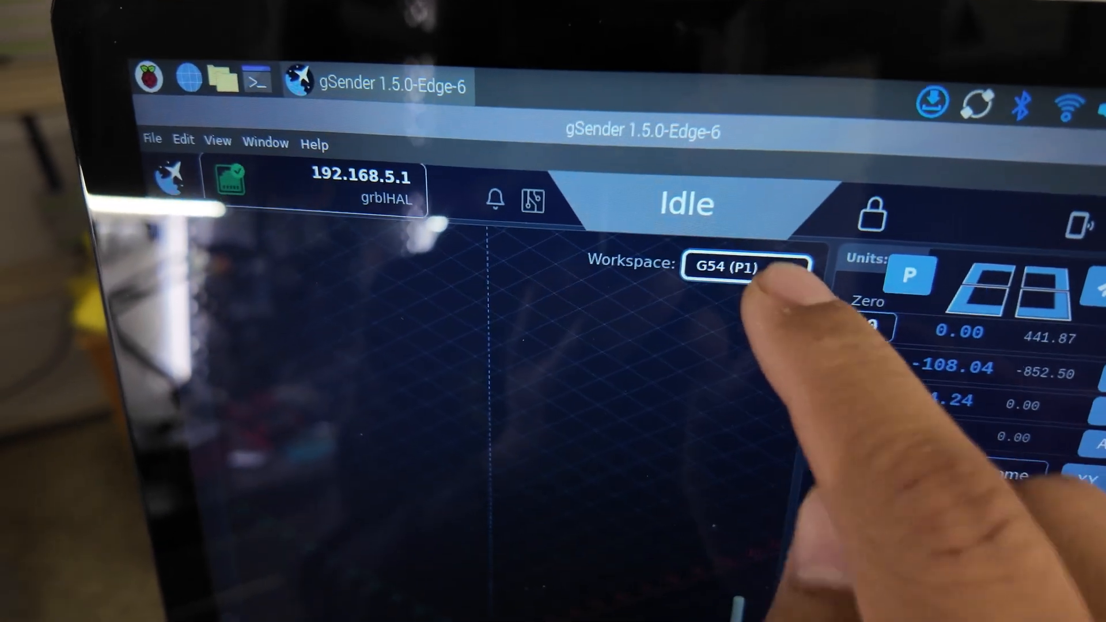
left_click(748, 266)
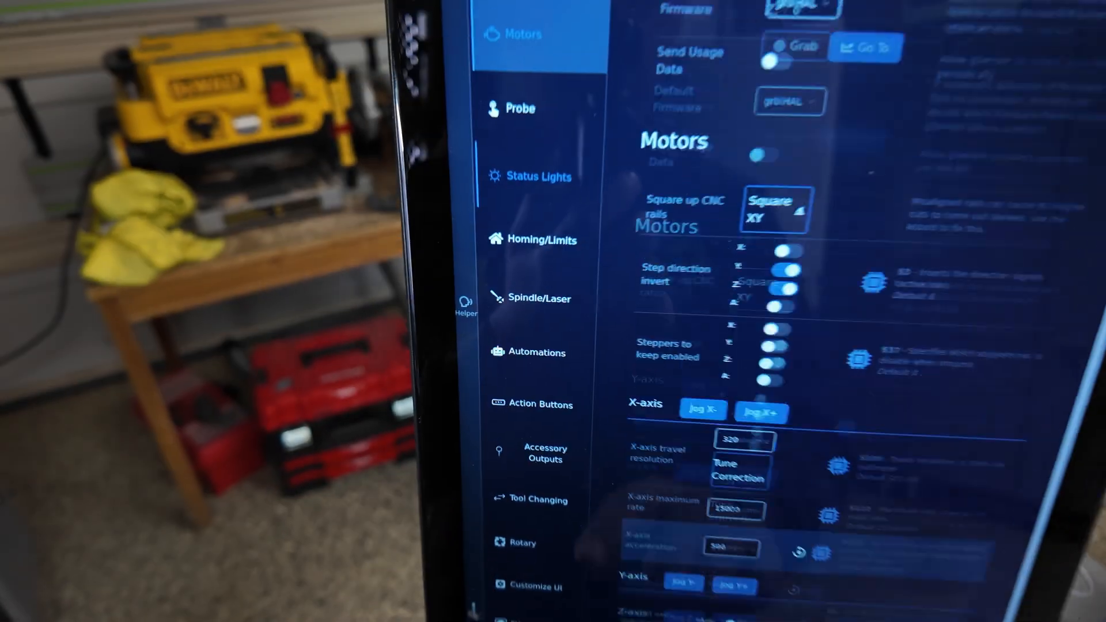
Review the Probe settings: touch plate type, thicknesses, probe distance, speeds and retraction.
left_click(541, 240)
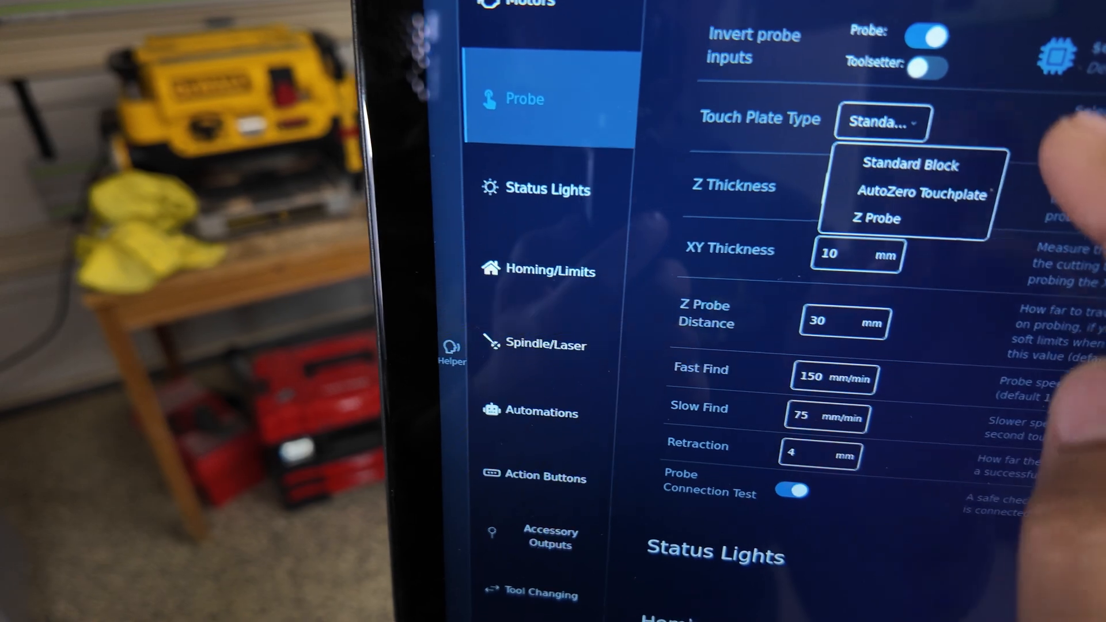
scroll("down", 3)
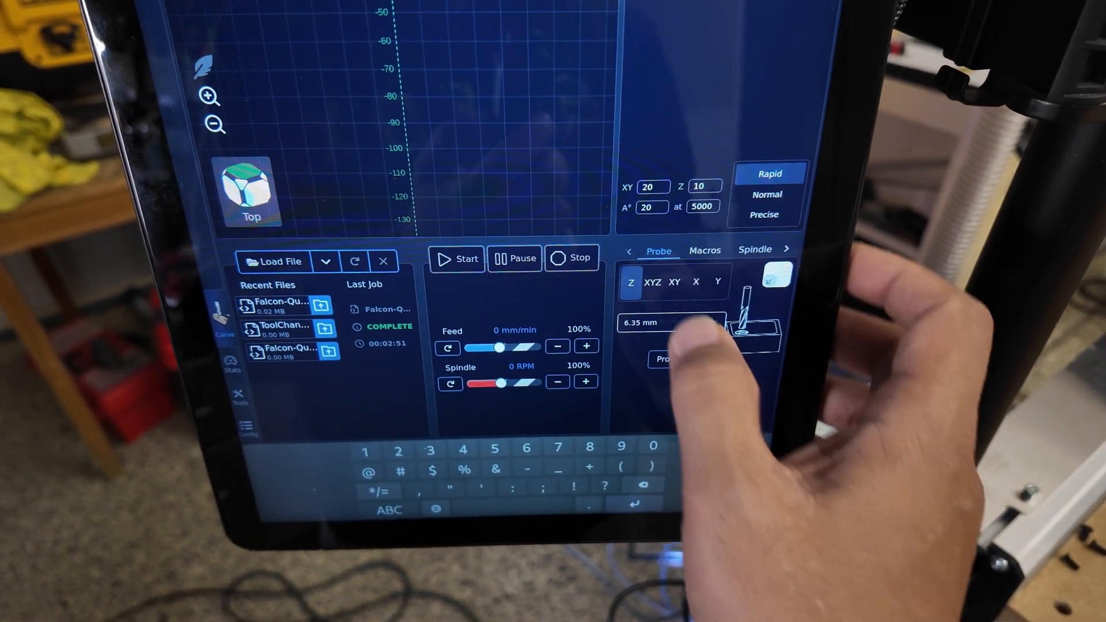
Set the probe bit diameter to 2.05 mm for XYZ probing.
left_click(671, 322)
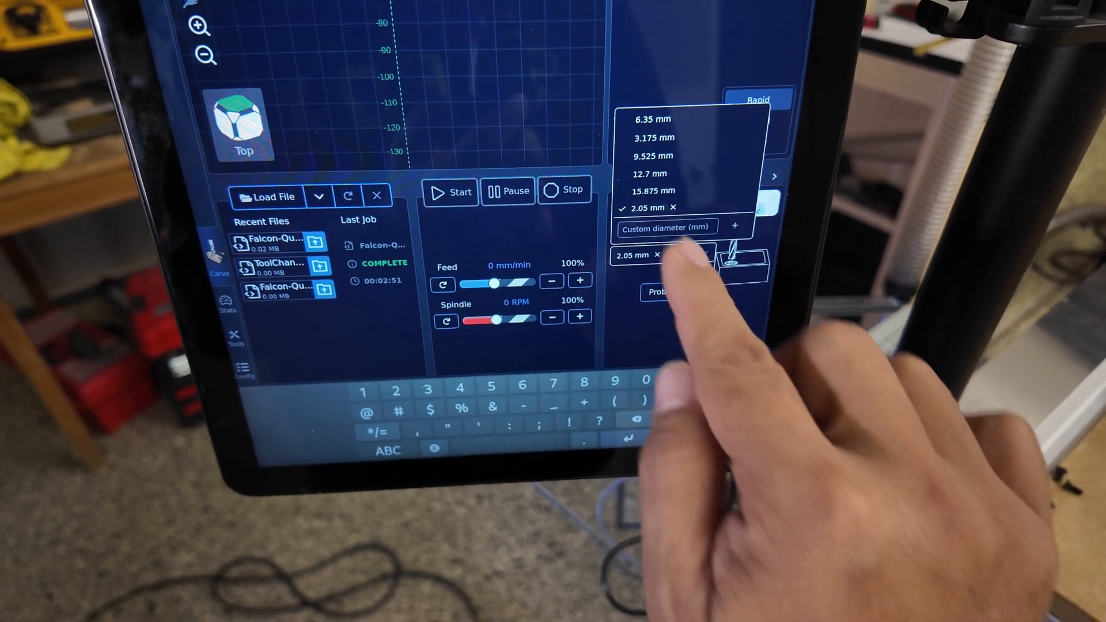
left_click(644, 206)
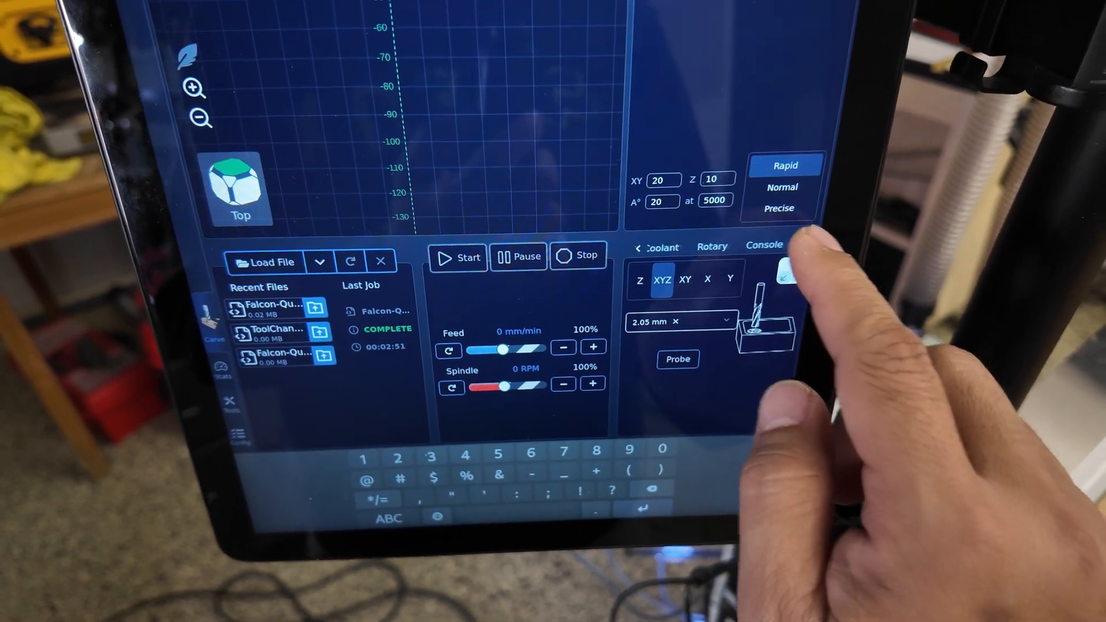
Show the Console and start an M6 tool-change command in its G-code field.
left_click(764, 244)
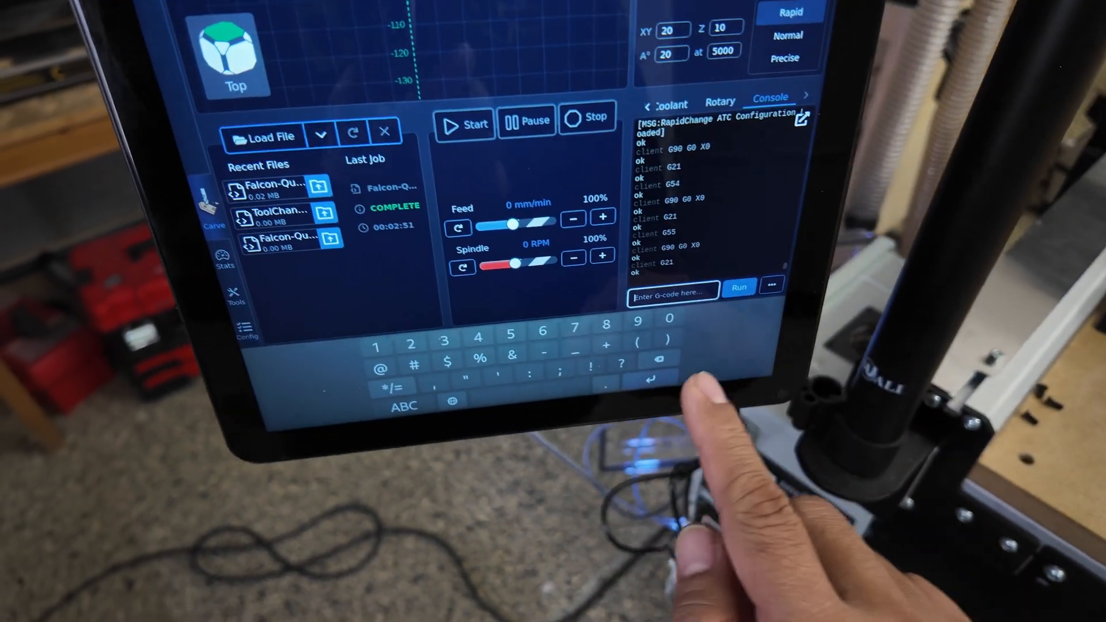
type("m6")
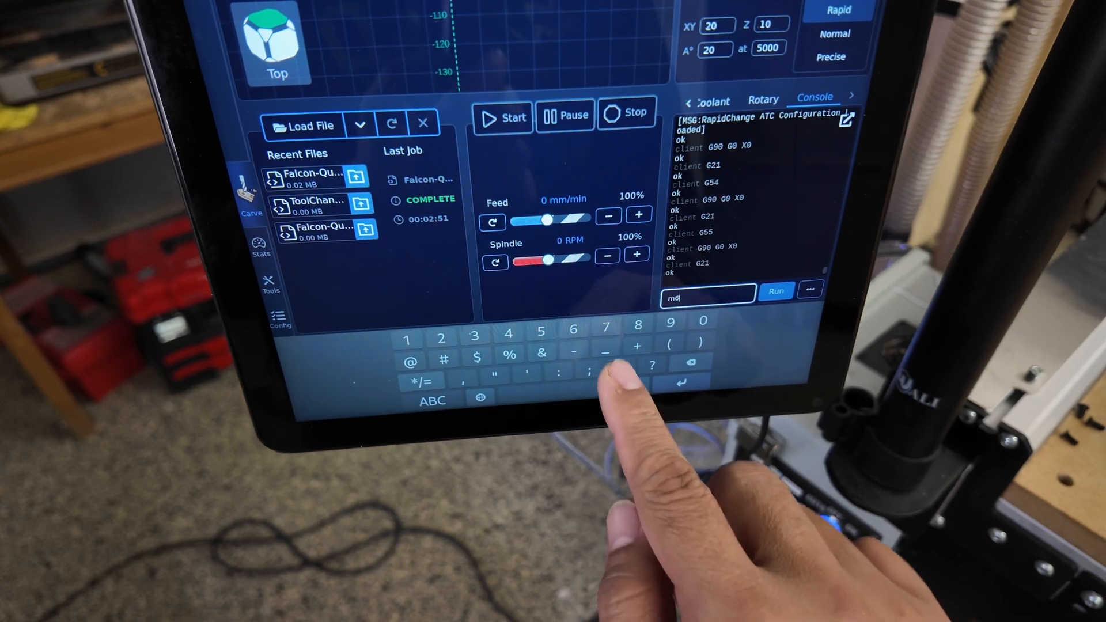
type("t")
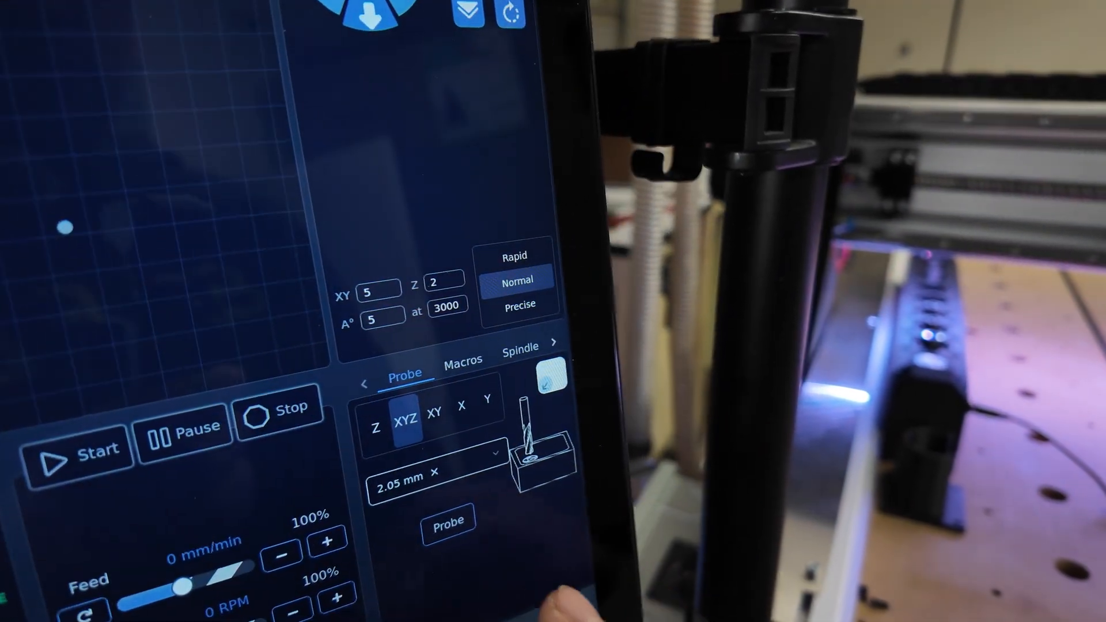
Run the XYZ probe routine on the machine with the 2.05 mm bit.
left_click(448, 519)
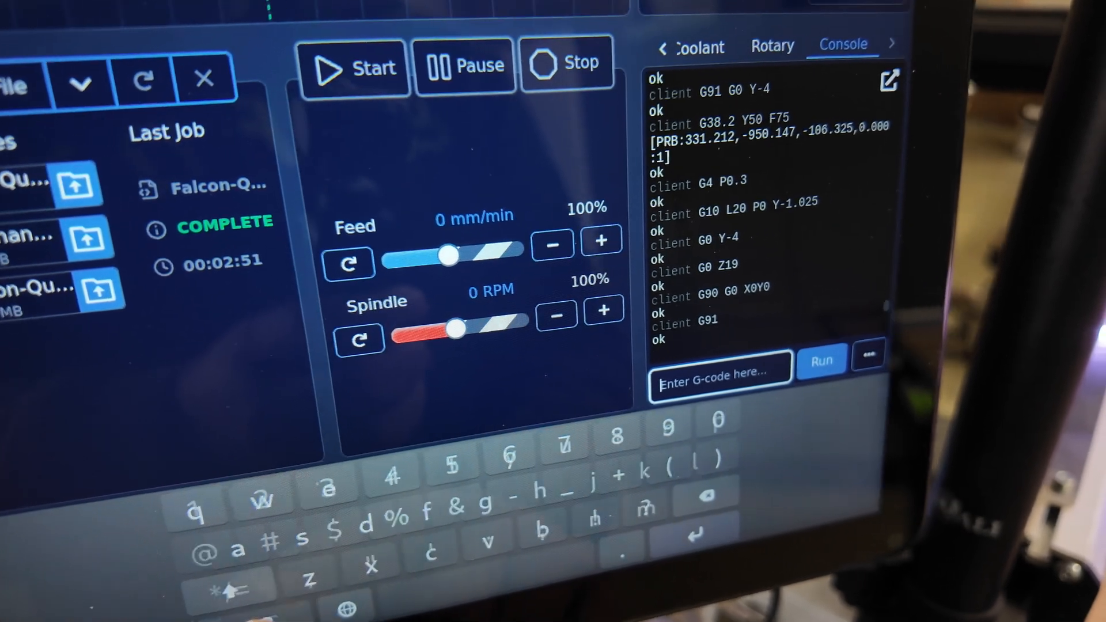
Bring up the on-screen keyboard's layout choices (English US, Emoji, Terminal).
left_click(343, 610)
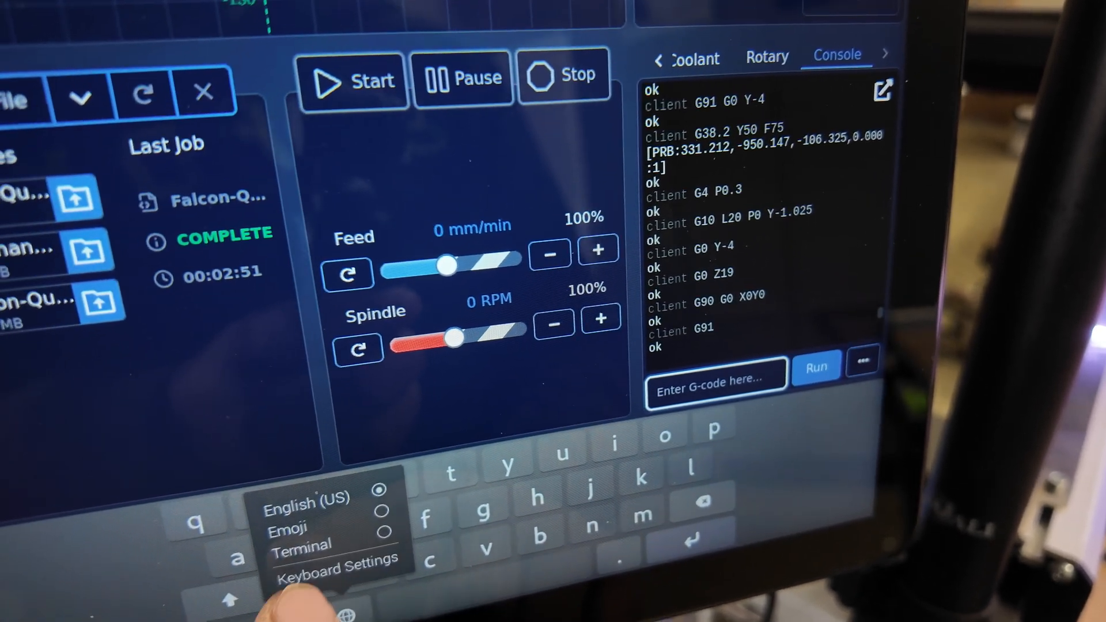